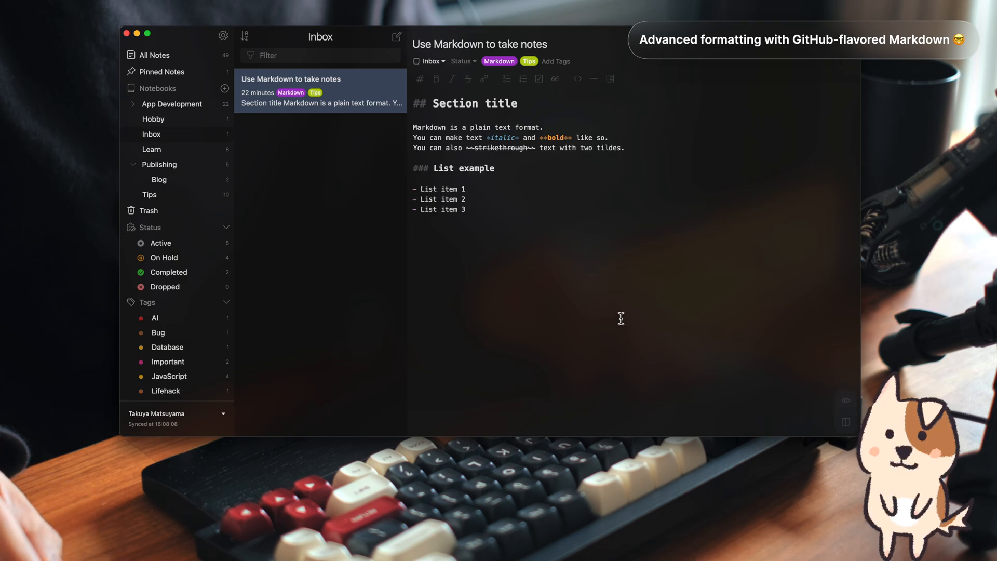
Create a new blank note in the Inbox notebook.
click(414, 230)
text(Just start typing)
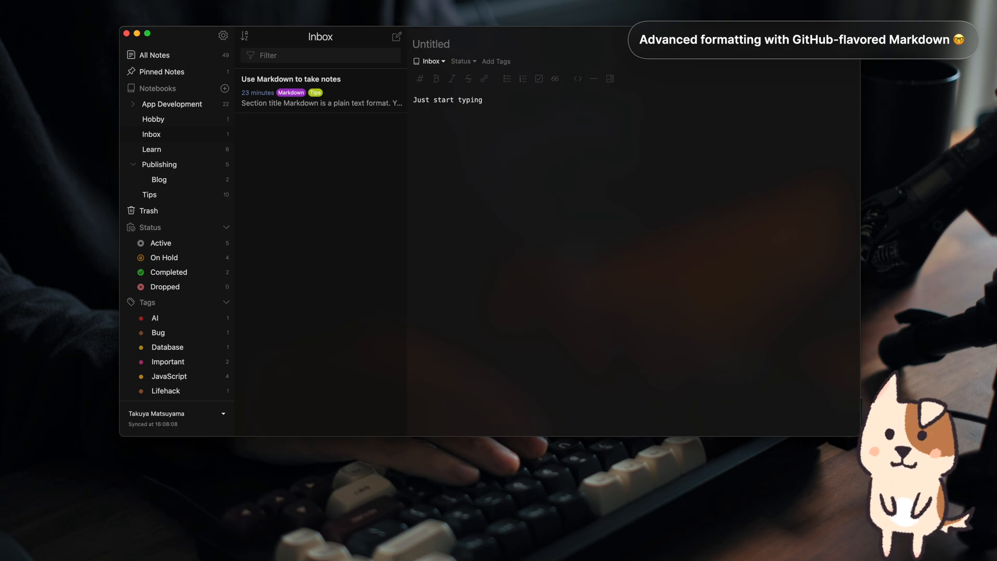
Title the new note 'Fix a bug'.
text(Fix a)
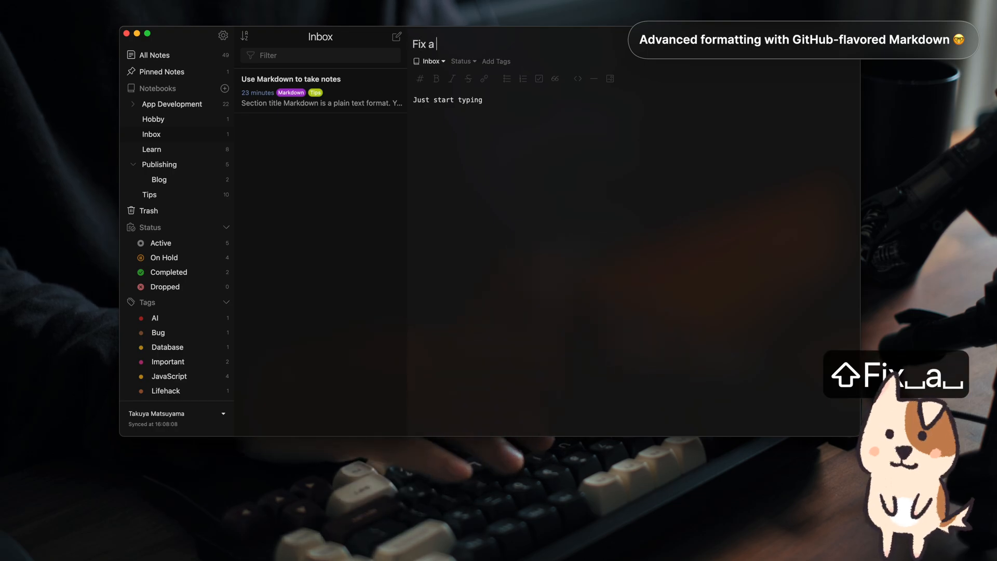
text(bug)
click(634, 262)
text(```)
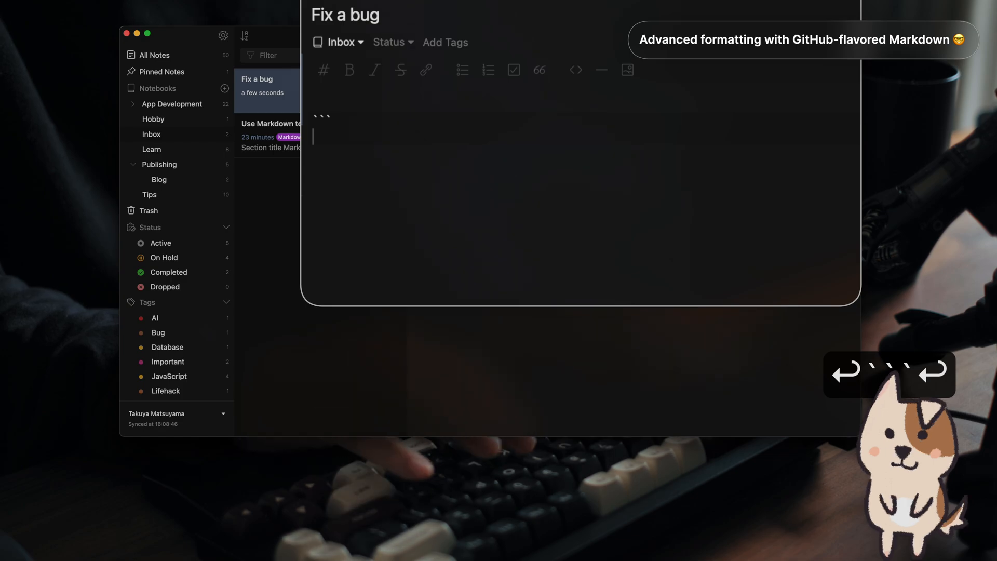
Add a js code block with helloWorld() logging 'hello, world!'.
text(function helloWorld() {)
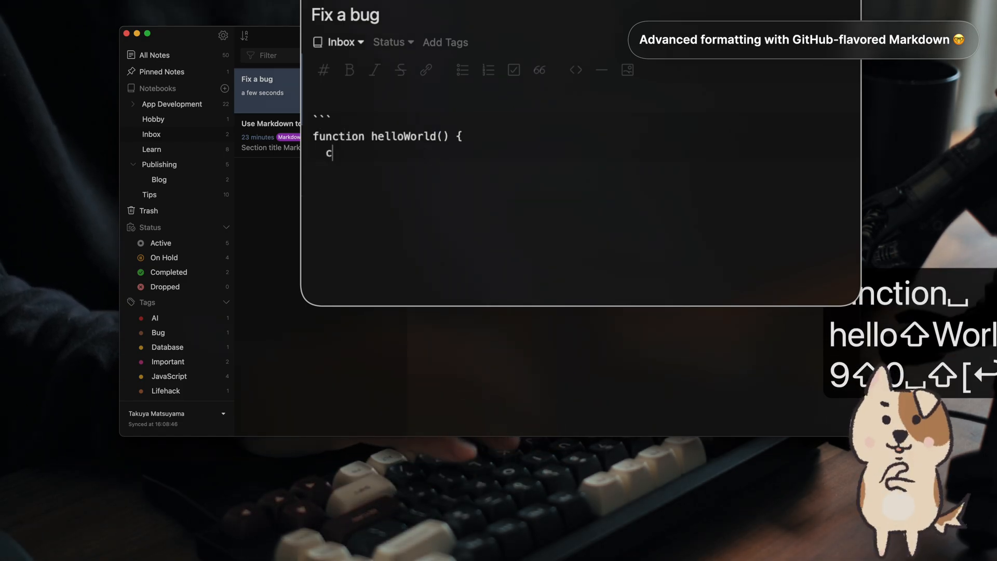
text(onsole.log(')
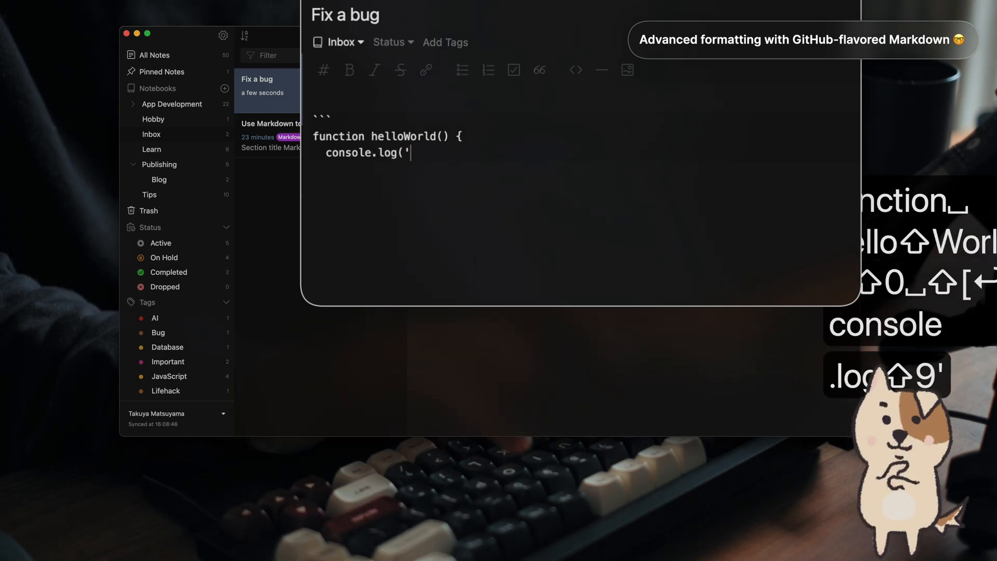
text(hello, world)
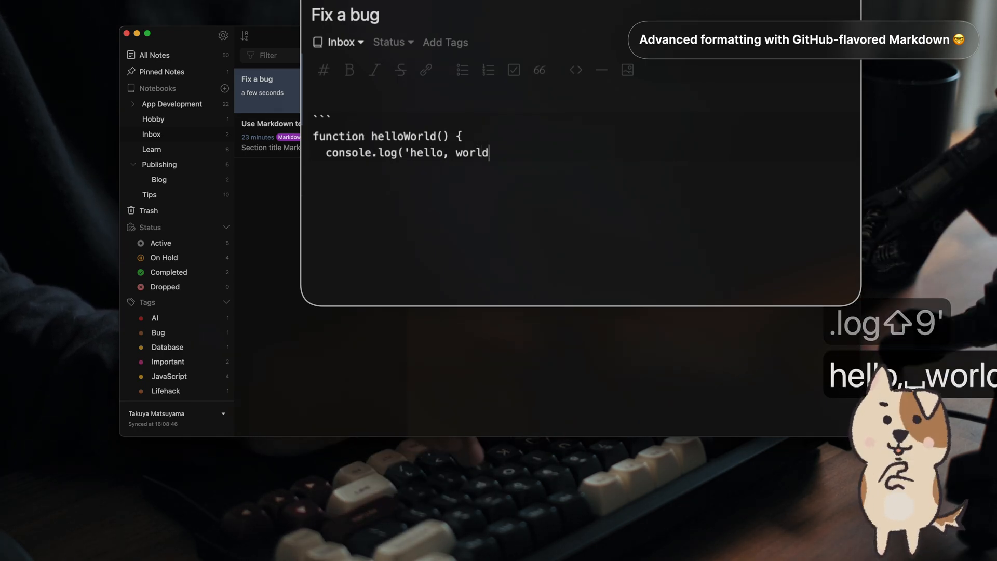
text(!'))
click(584, 168)
text(})
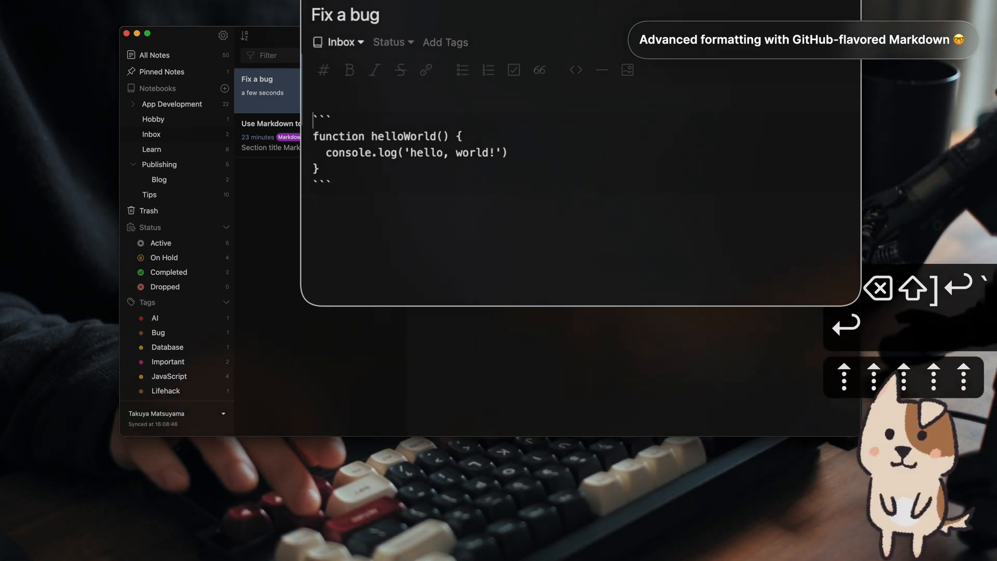
text(js)
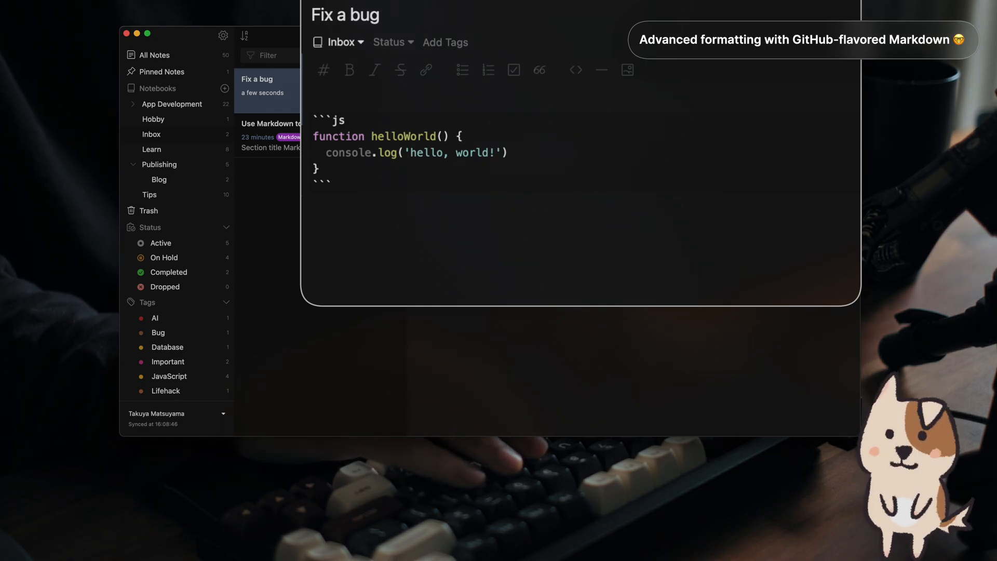
Add a python code block defining hello_world() that prints "hello, world!", then calling it.
text(```python)
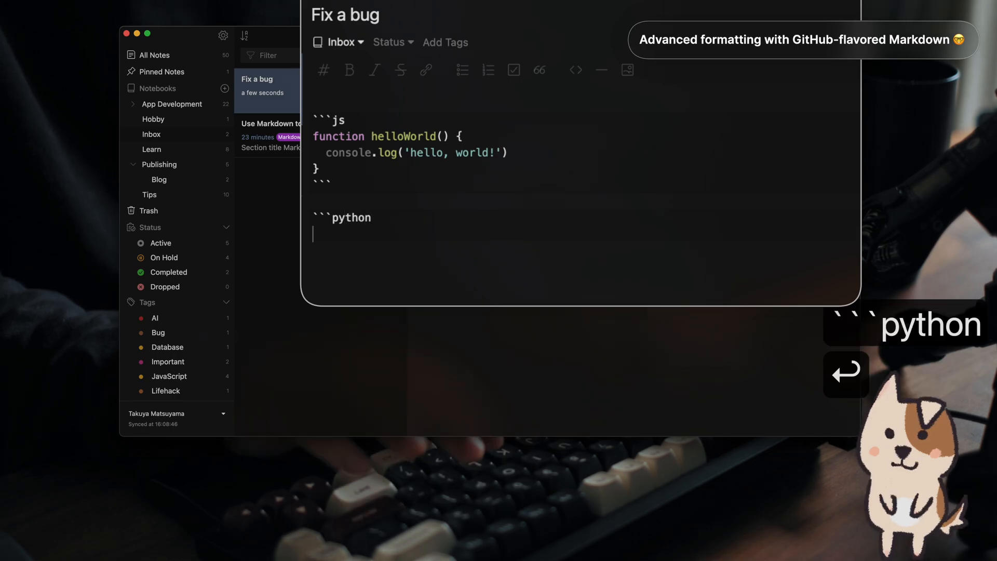
text(def)
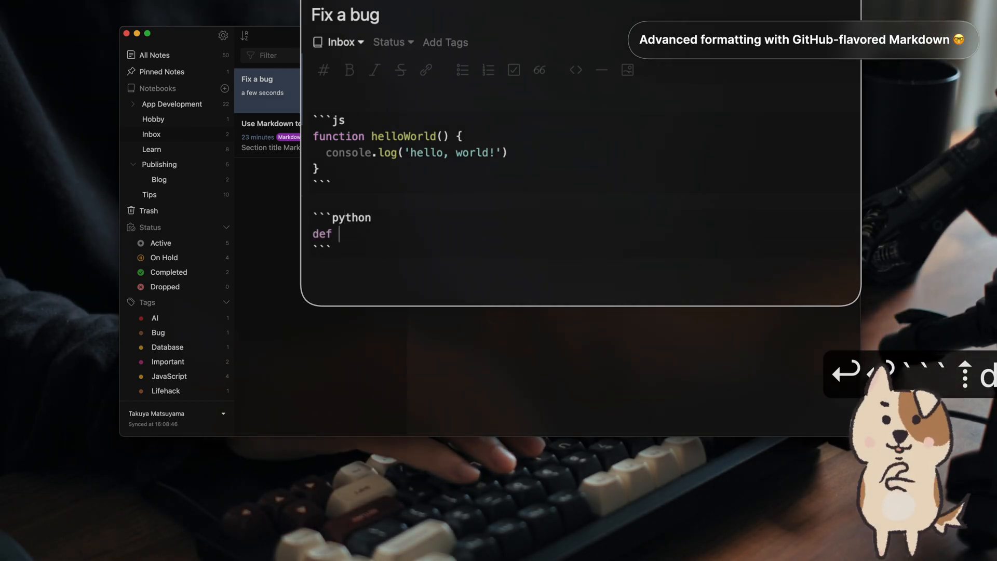
text(hello_world():)
text(print()
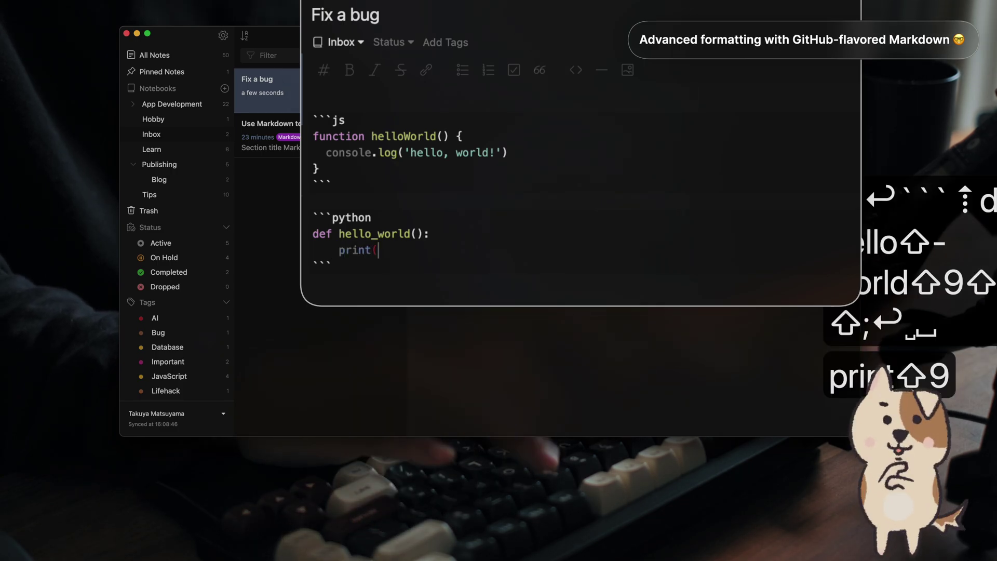
text("hello, or)
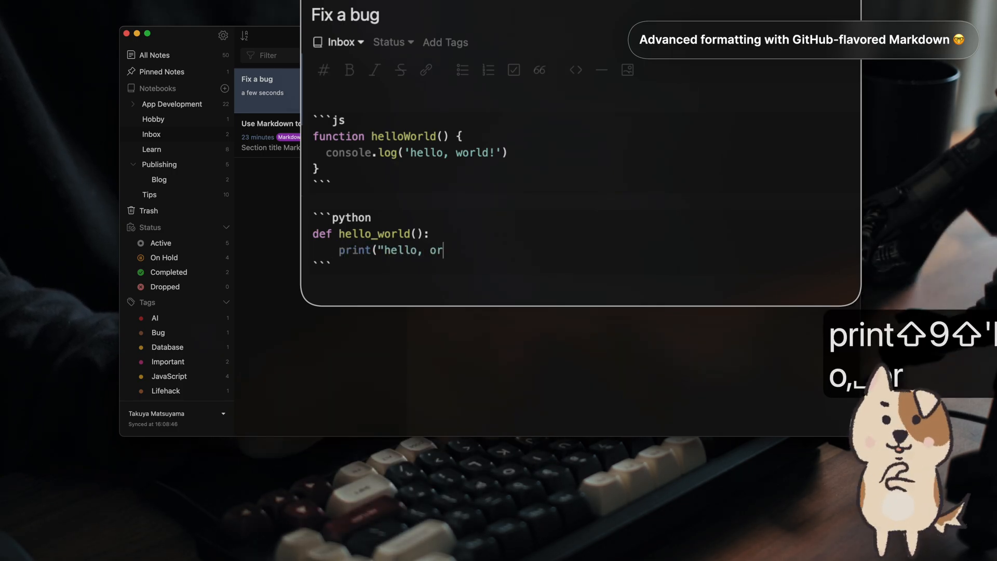
text(world!"))
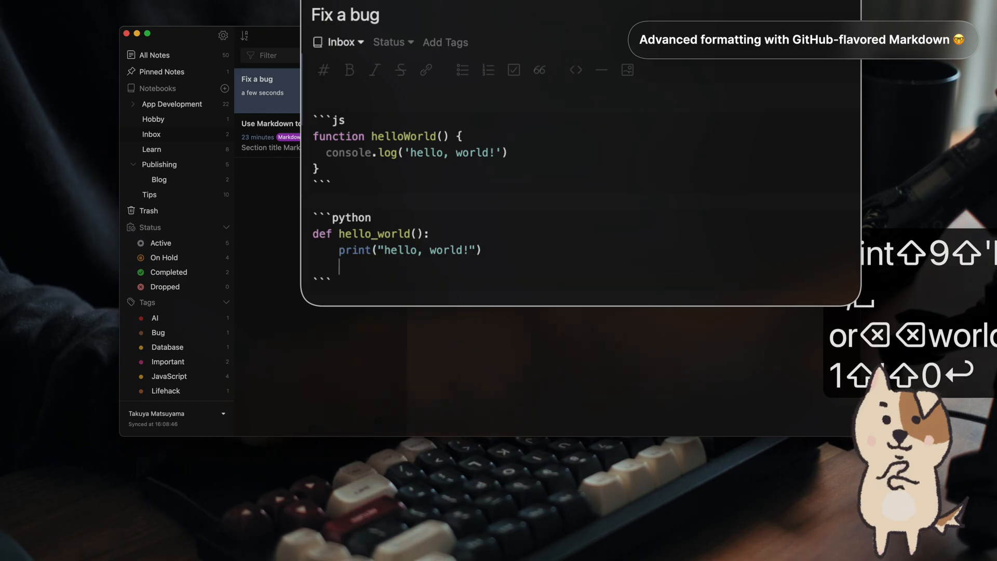
text(hello_world())
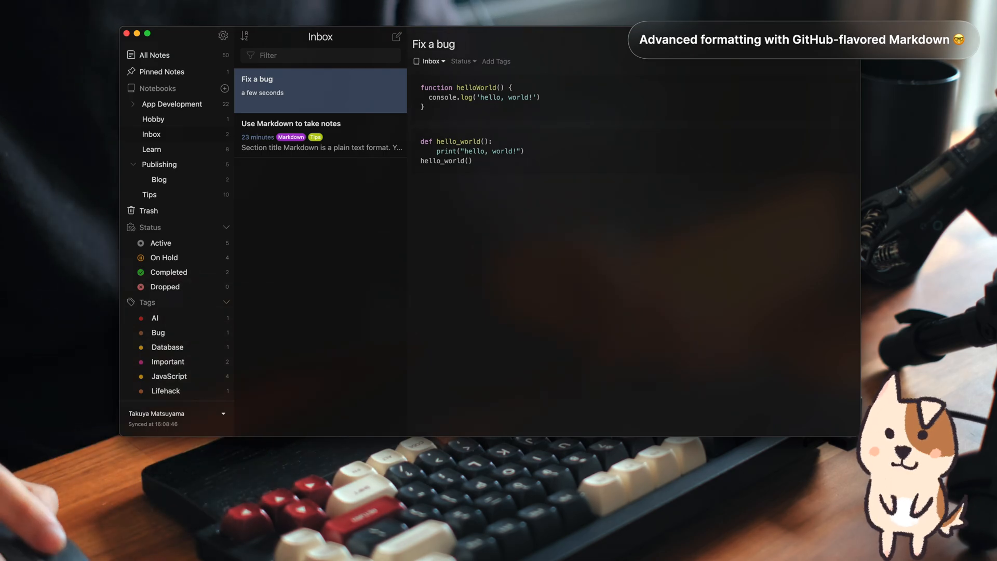
Switch from preview back to the markdown editor with Cmd+E.
key(Cmd+E)
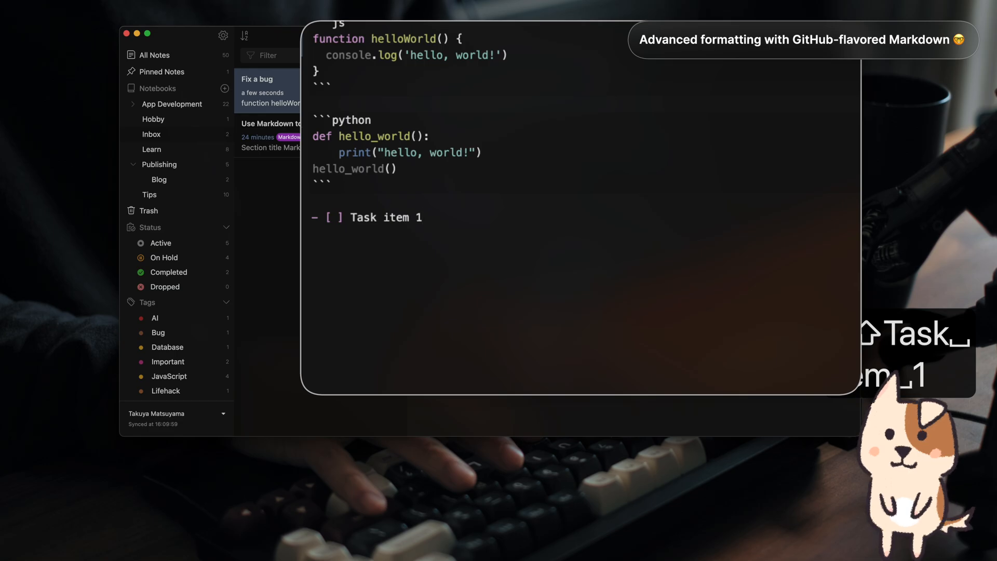
Add 'Task item 2' to the task list and mark it checked with x.
text(- [ ] Task item 2)
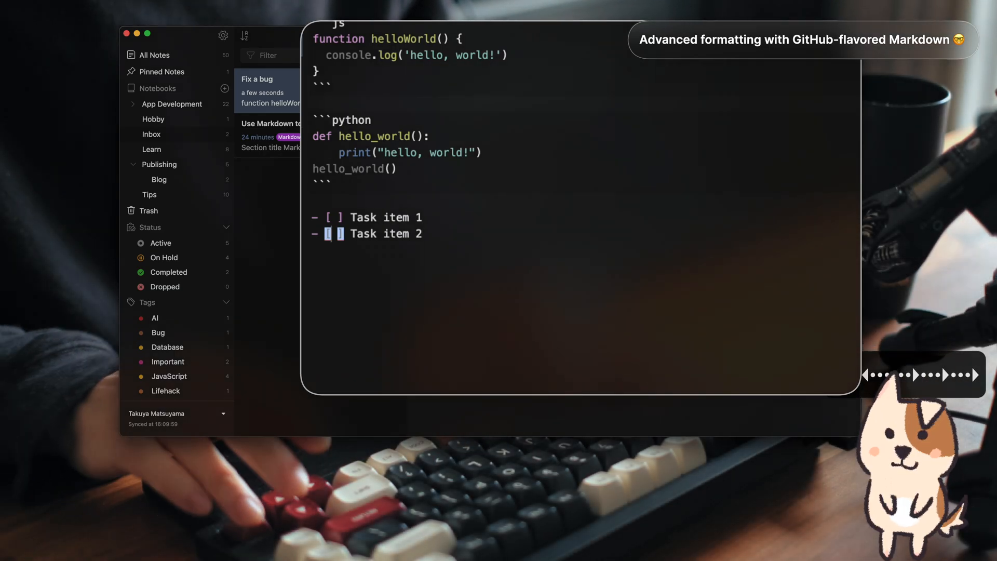
text(x)
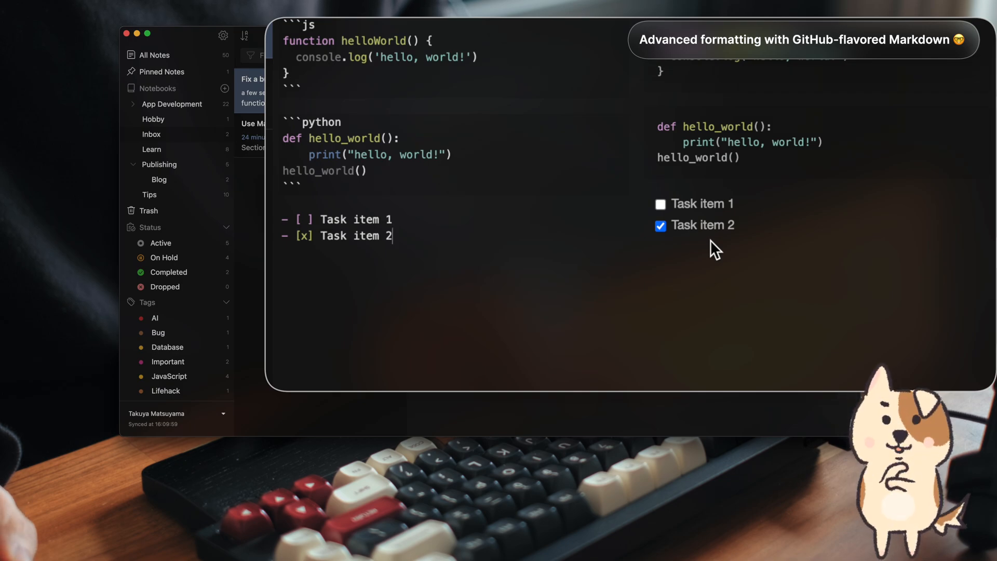
Tick Task item 1's checkbox in the preview, leaving it checked.
click(659, 203)
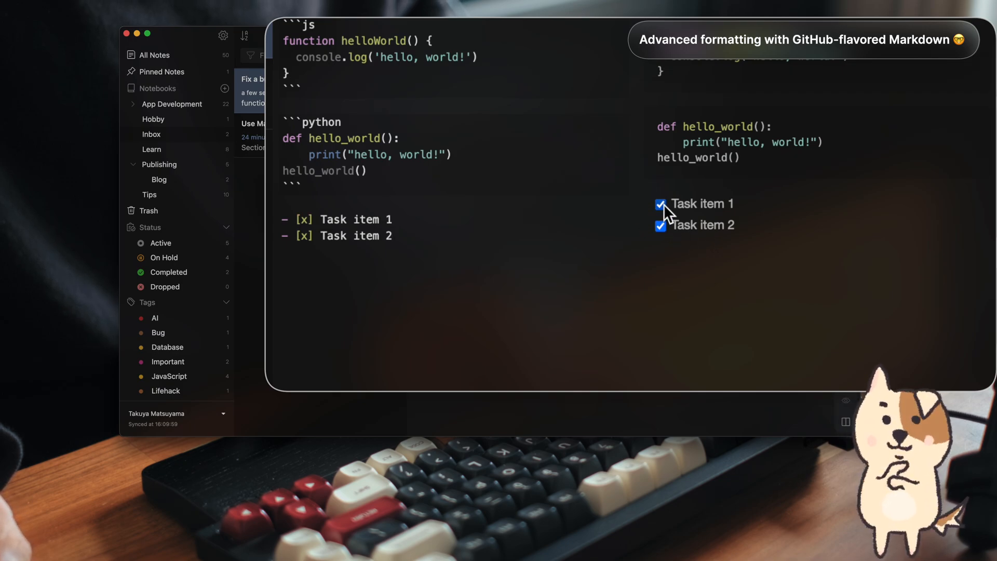
click(660, 204)
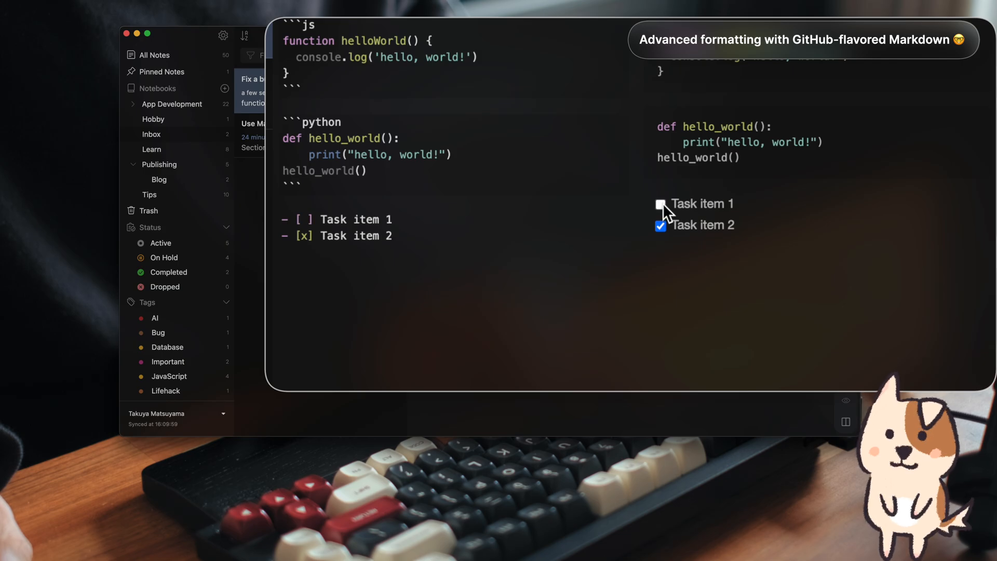
click(660, 203)
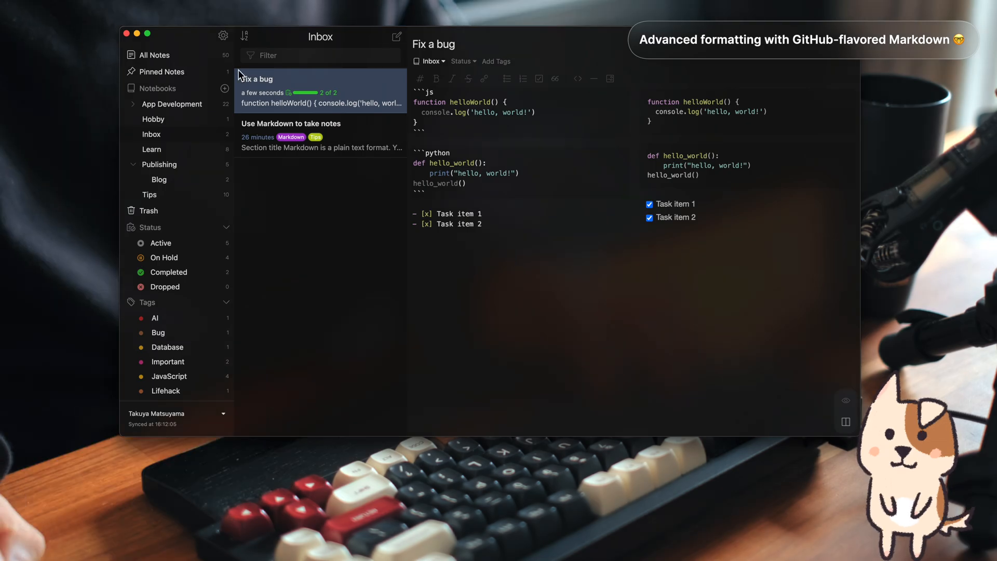
Open App Development, view React Native promising libraries, then the Support deep link note.
click(171, 104)
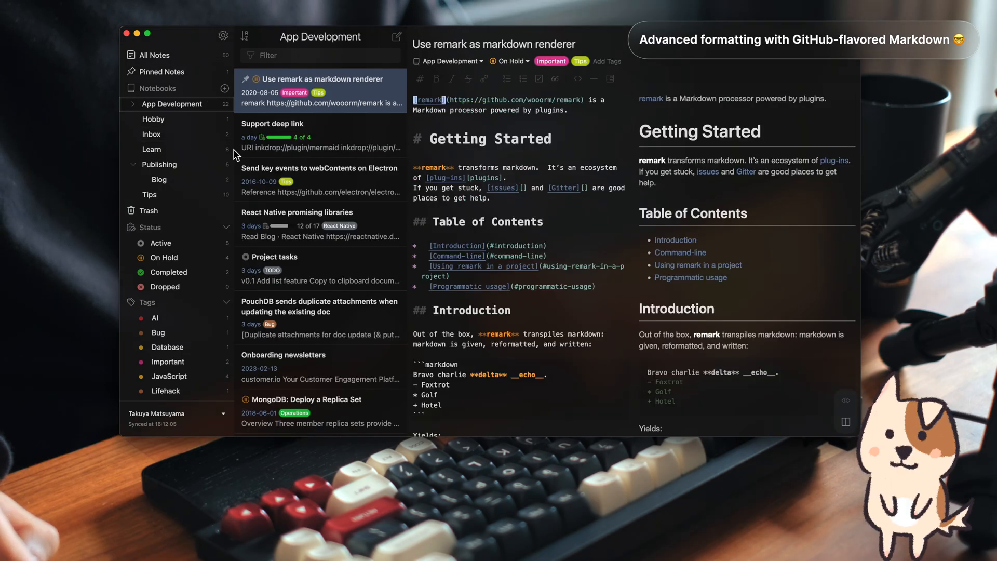
click(320, 212)
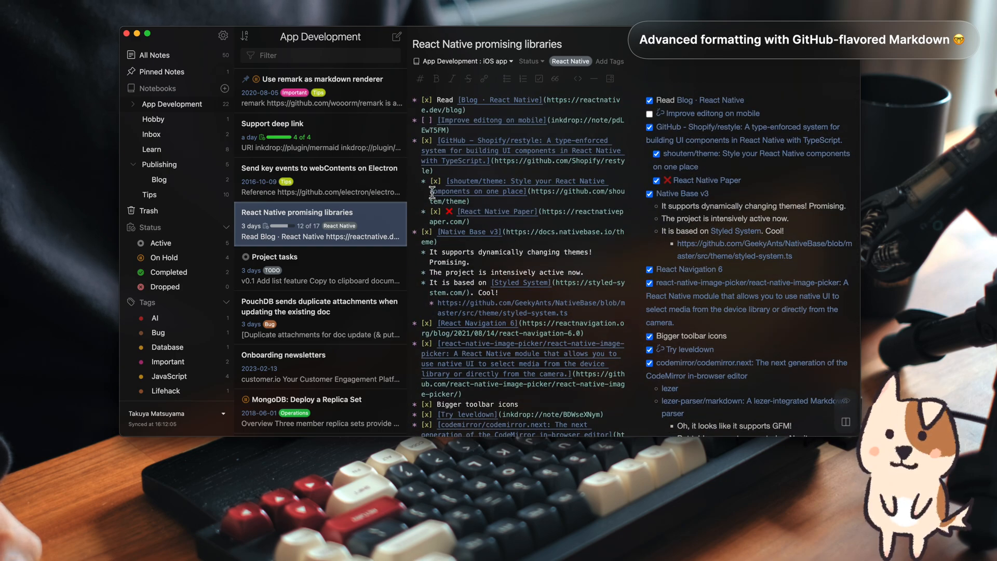
click(319, 176)
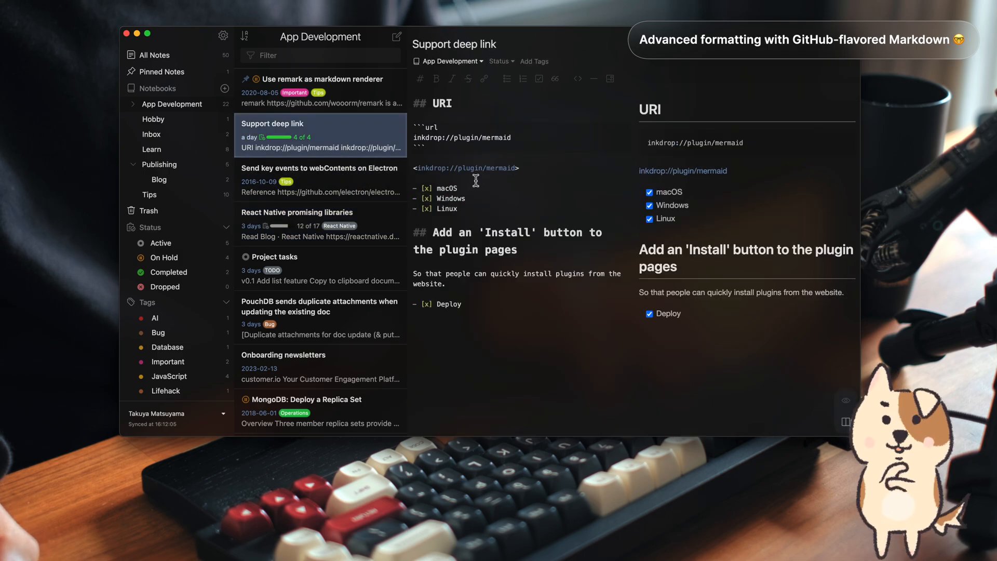
mouse_move(447, 209)
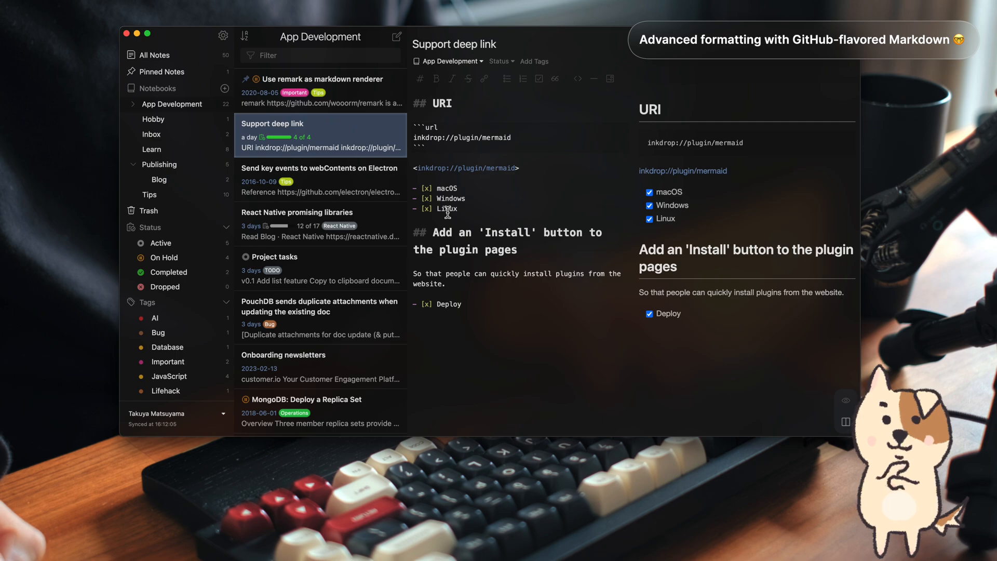